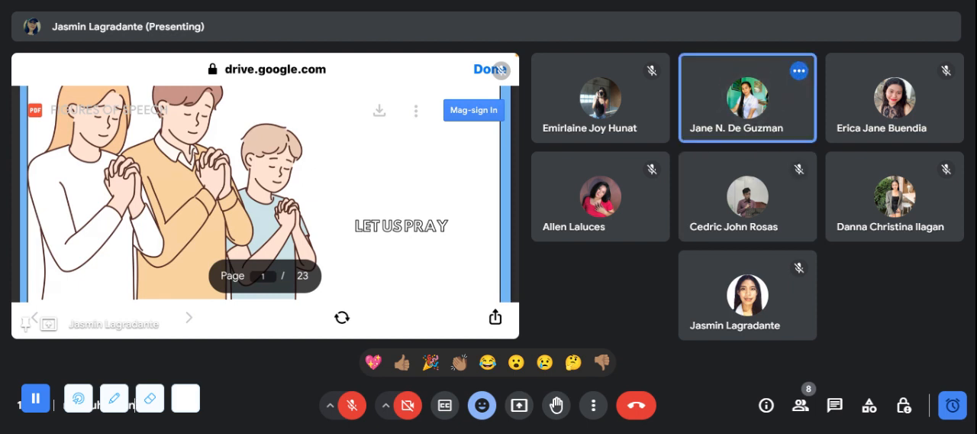
Step: Advance the shared lesson from the prayer page through the greeting to the attendance page (page 3)
click(188, 317)
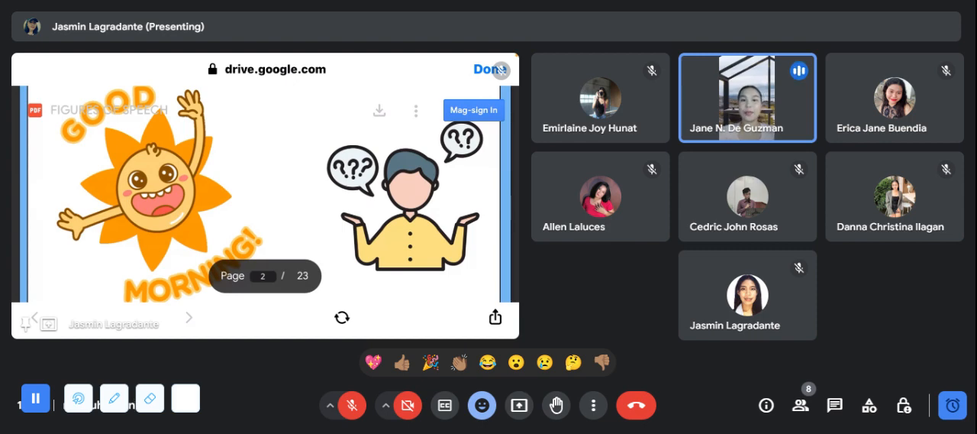
click(188, 317)
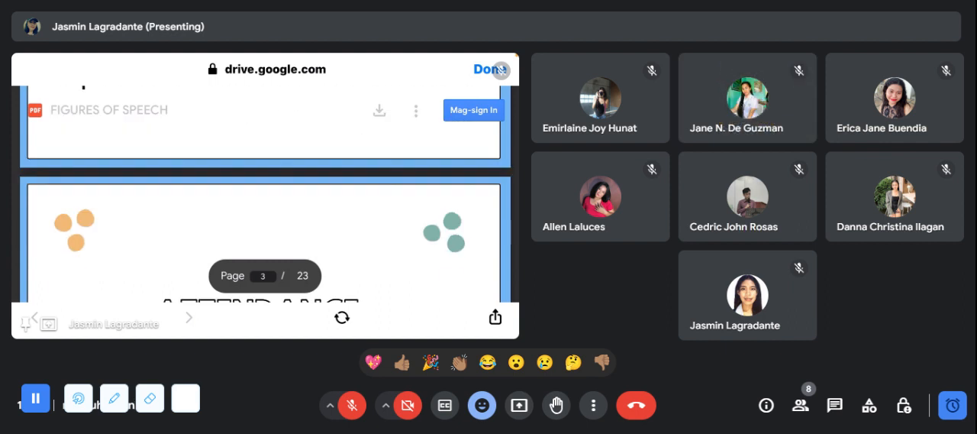
click(188, 317)
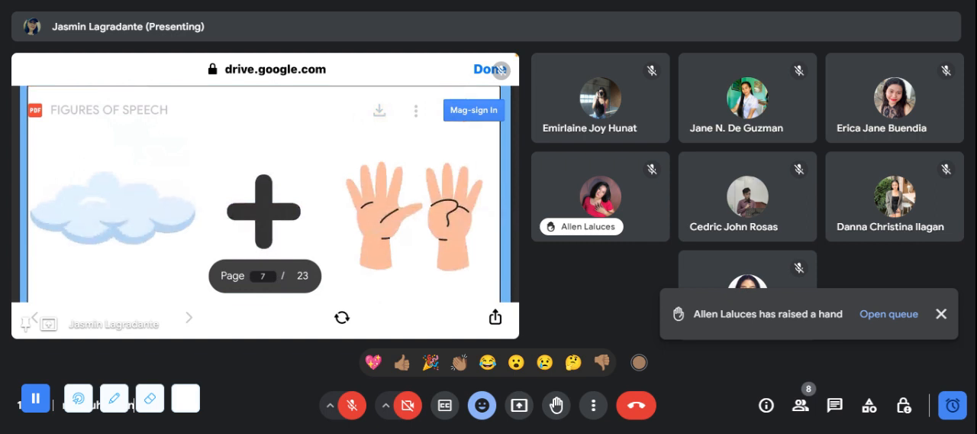
Step: Advance to page 8 revealing CLOUD NINE as the picture puzzle answer
click(189, 317)
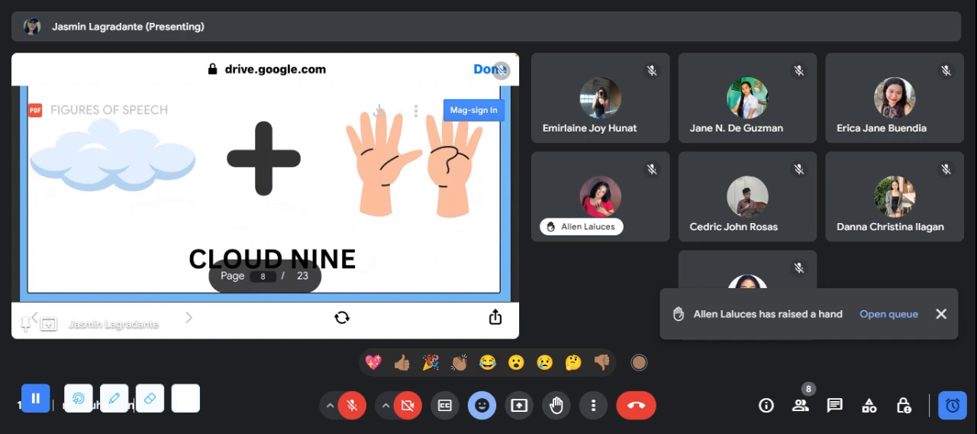
Step: Move the lesson past the CLOUD NINE answer to the next picture puzzle page
click(747, 97)
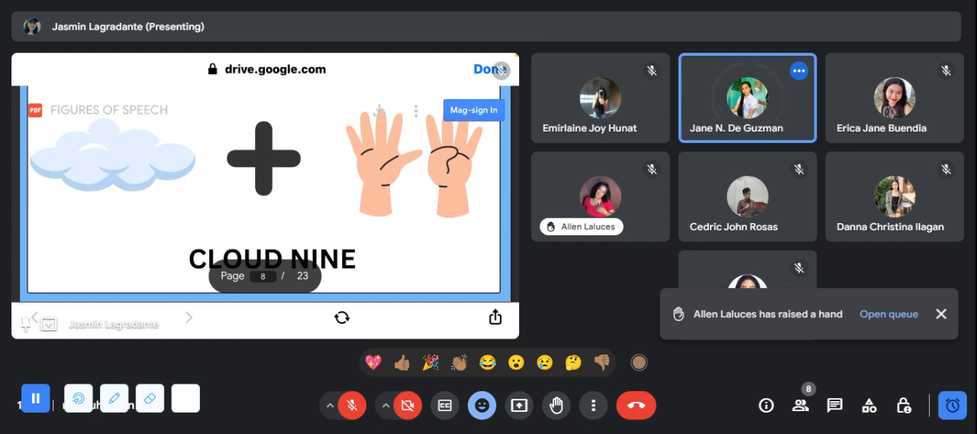
click(188, 317)
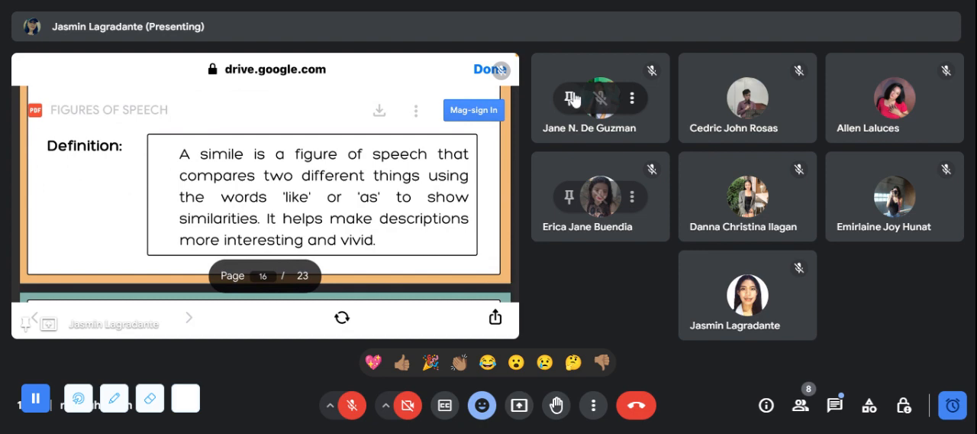
click(572, 98)
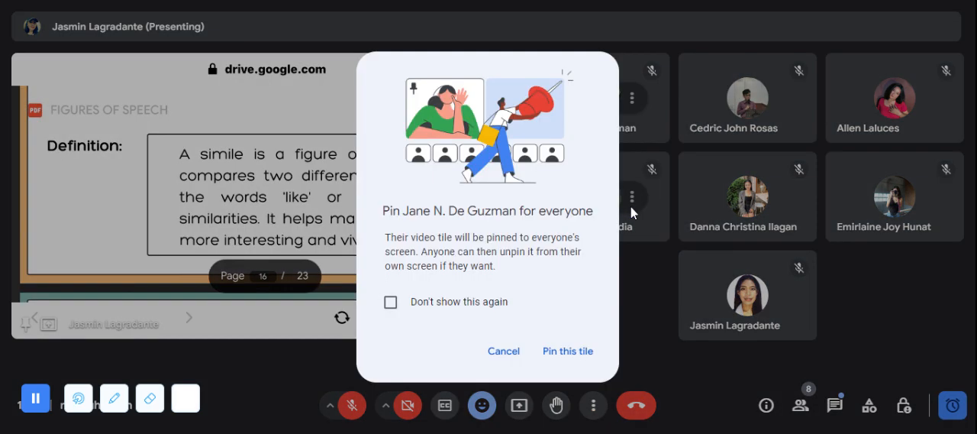
click(568, 351)
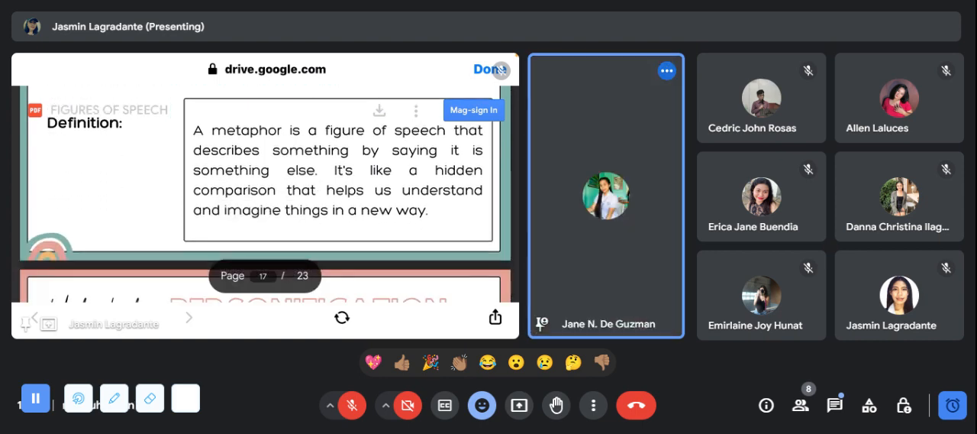
Step: Advance the lesson past the metaphor definition toward the hyperbole page
click(188, 317)
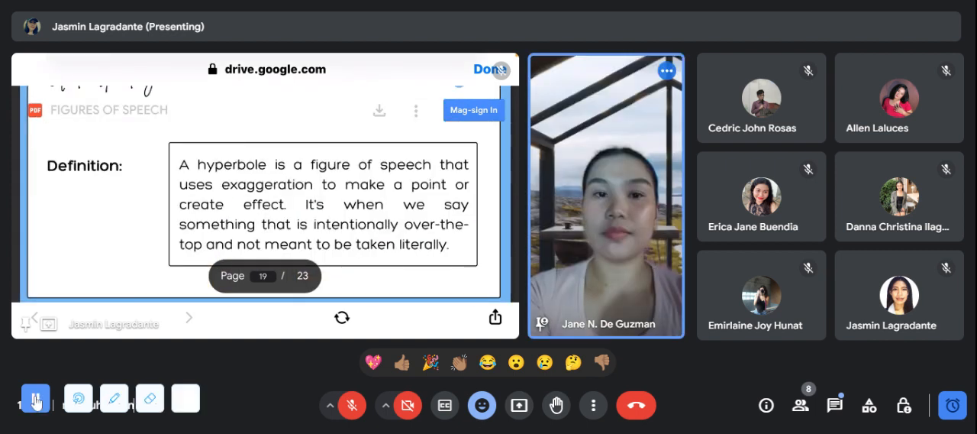
Step: Use the bottom toolbar control while the hyperbole page 19 stays shared
click(35, 398)
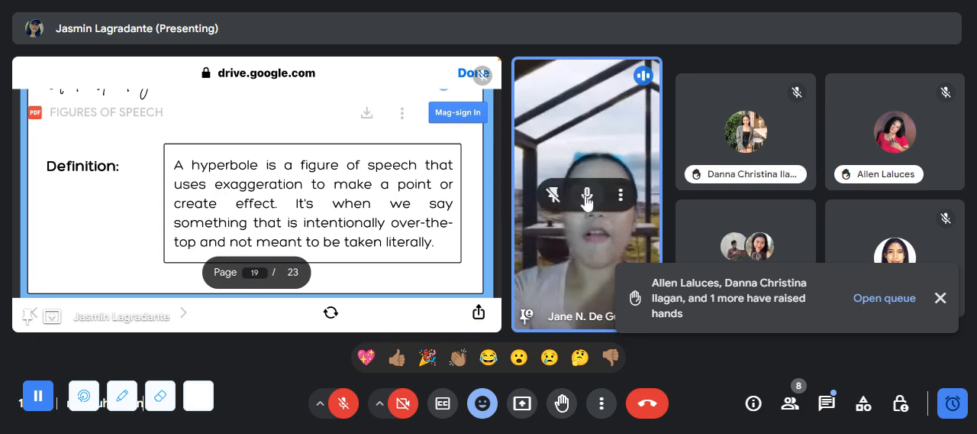
mouse_move(584, 252)
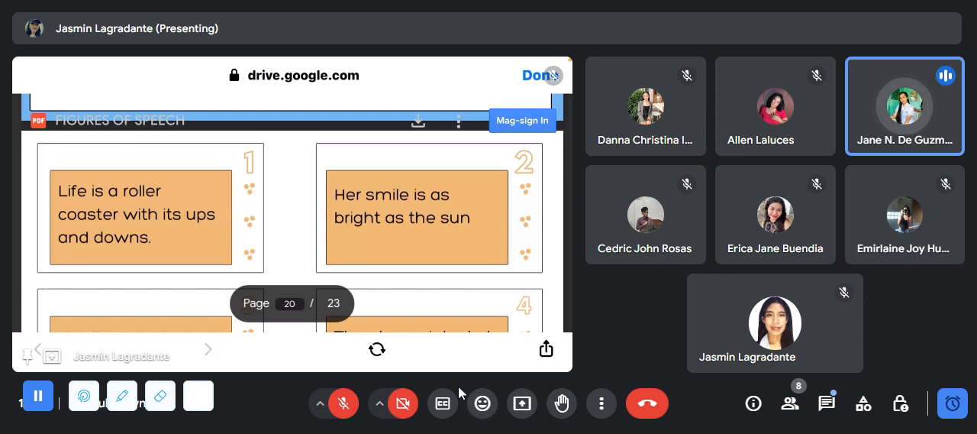
mouse_move(491, 383)
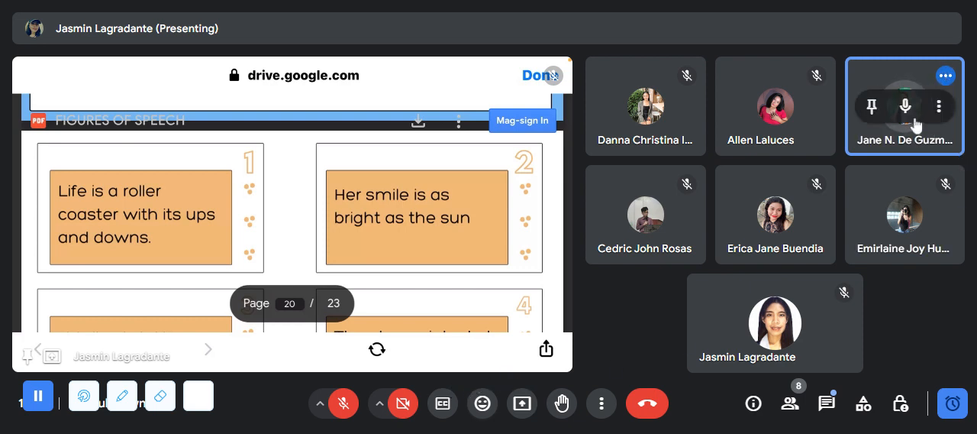
Step: Pin the teacher's video to the screen for everyone beside the lesson
click(871, 106)
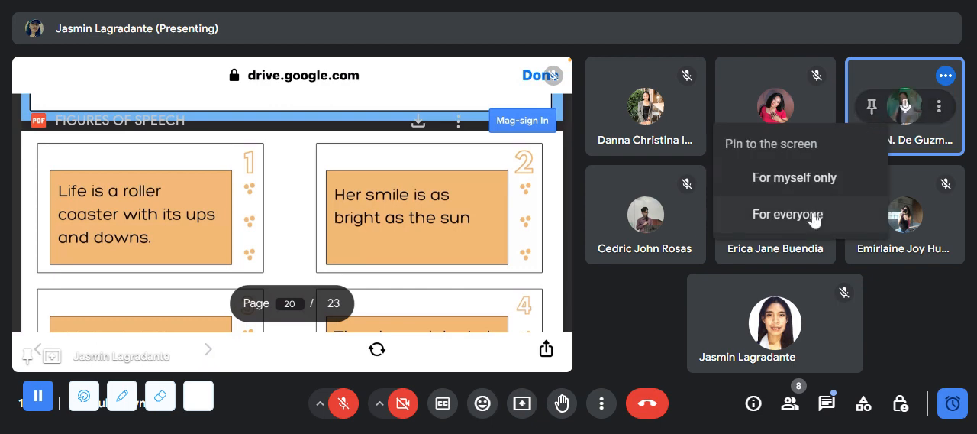
click(788, 214)
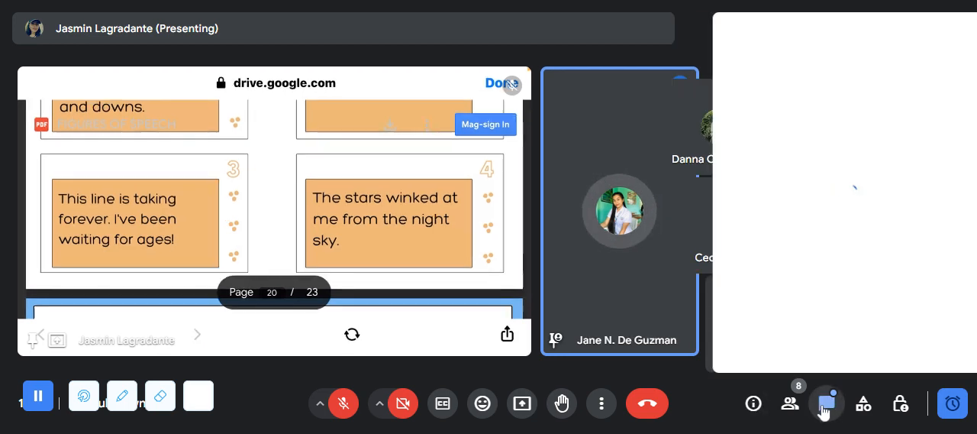
Step: Show the in-call chat and send a confetti celebration reaction as the answers slide appears
click(827, 403)
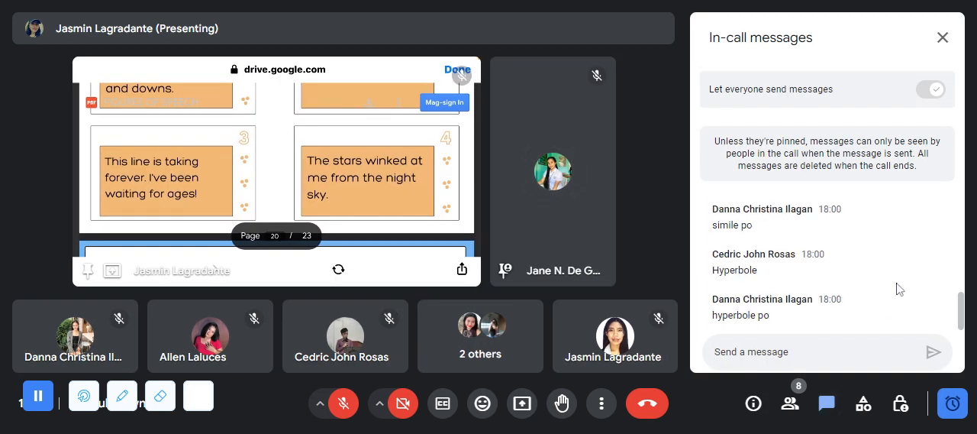
mouse_move(719, 406)
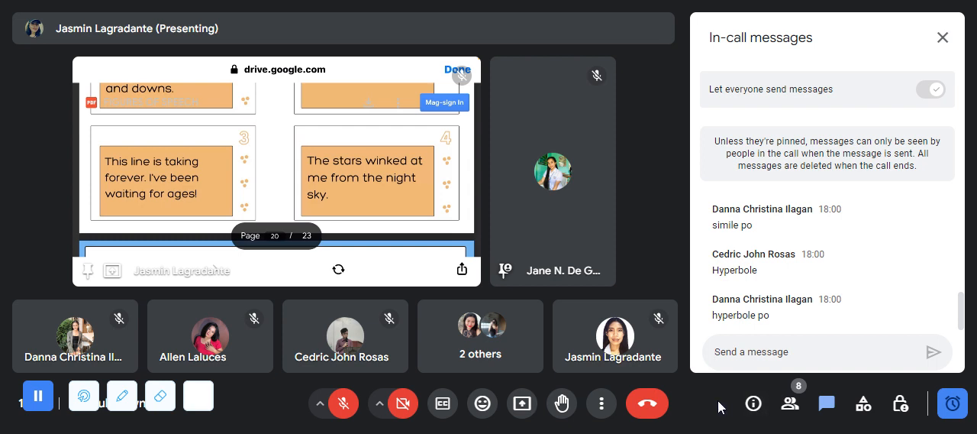
mouse_move(721, 405)
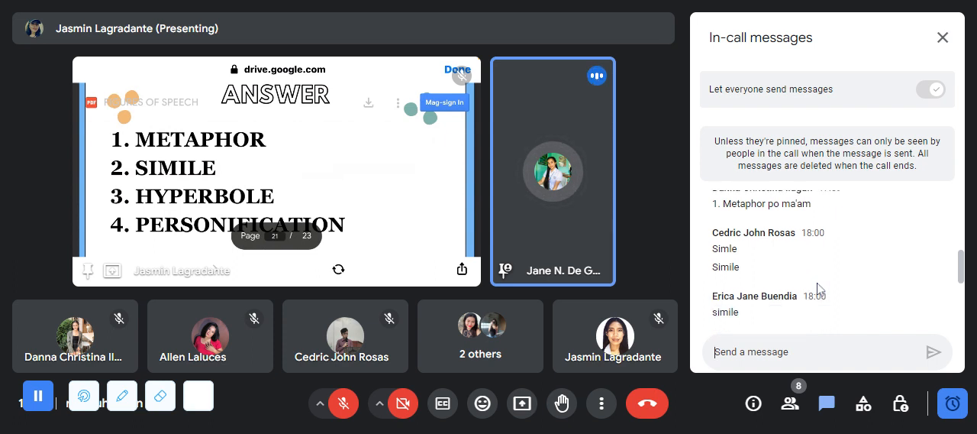
scroll(down, 3)
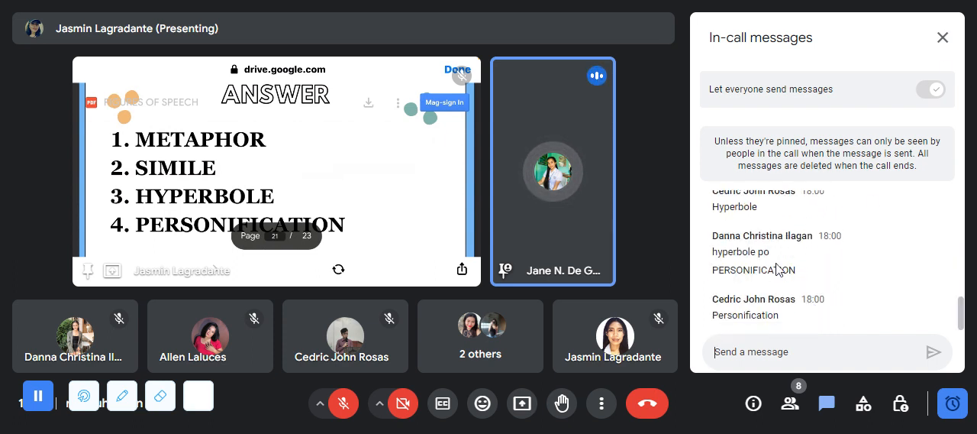
click(482, 403)
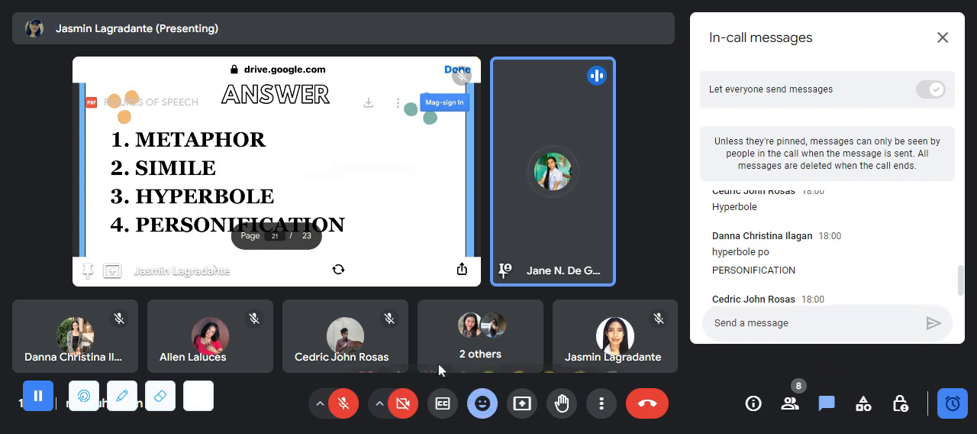
click(482, 403)
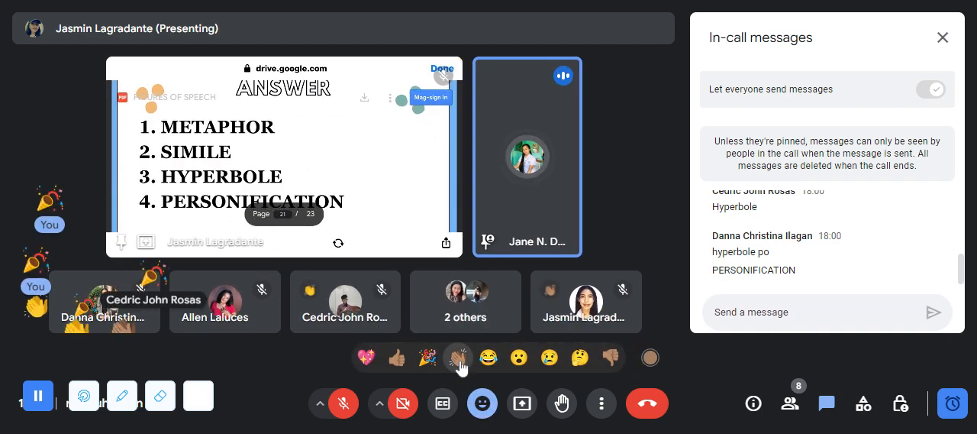
Step: Send another celebration reaction and close the in-call messages panel
click(458, 357)
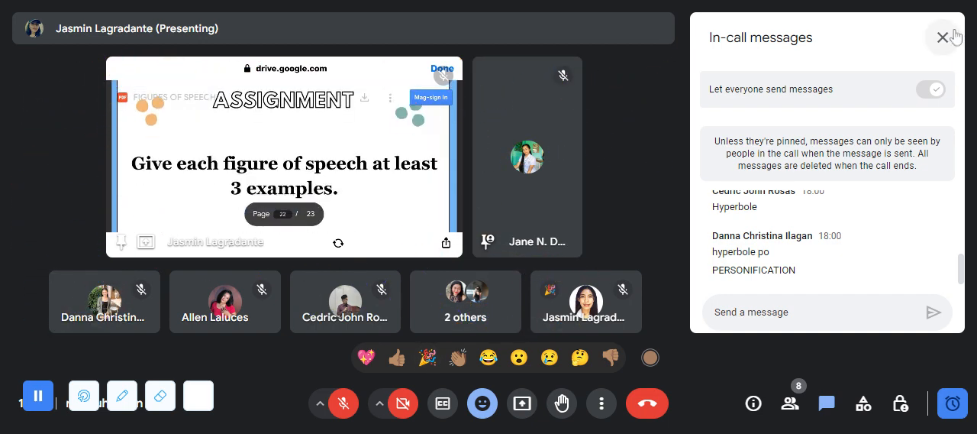
click(942, 37)
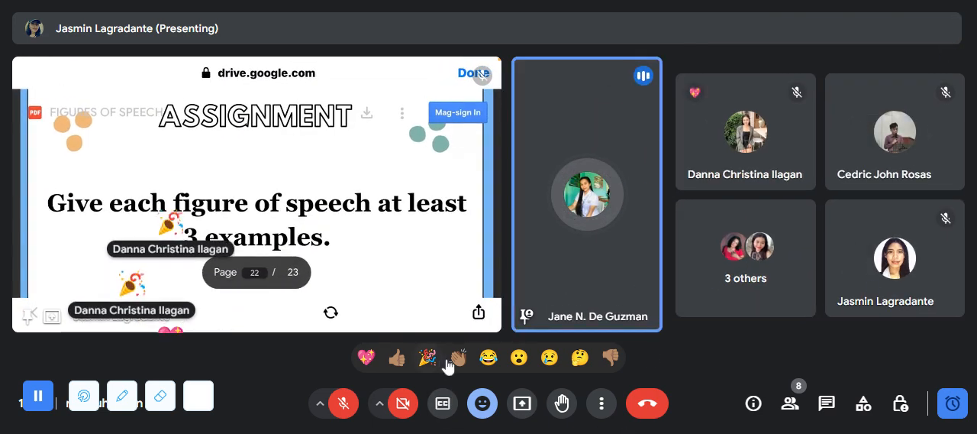